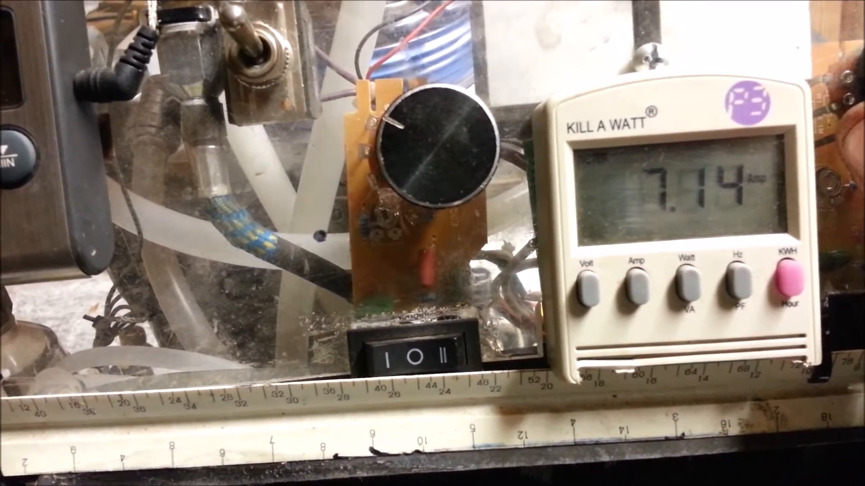
click(686, 298)
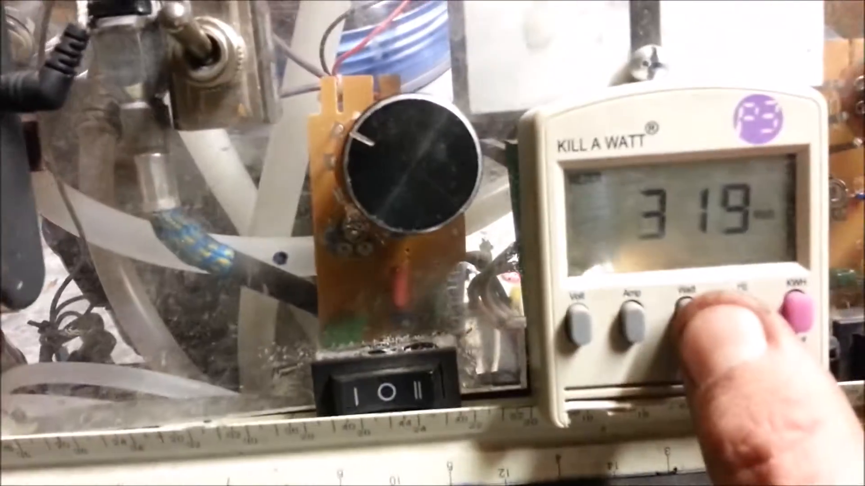